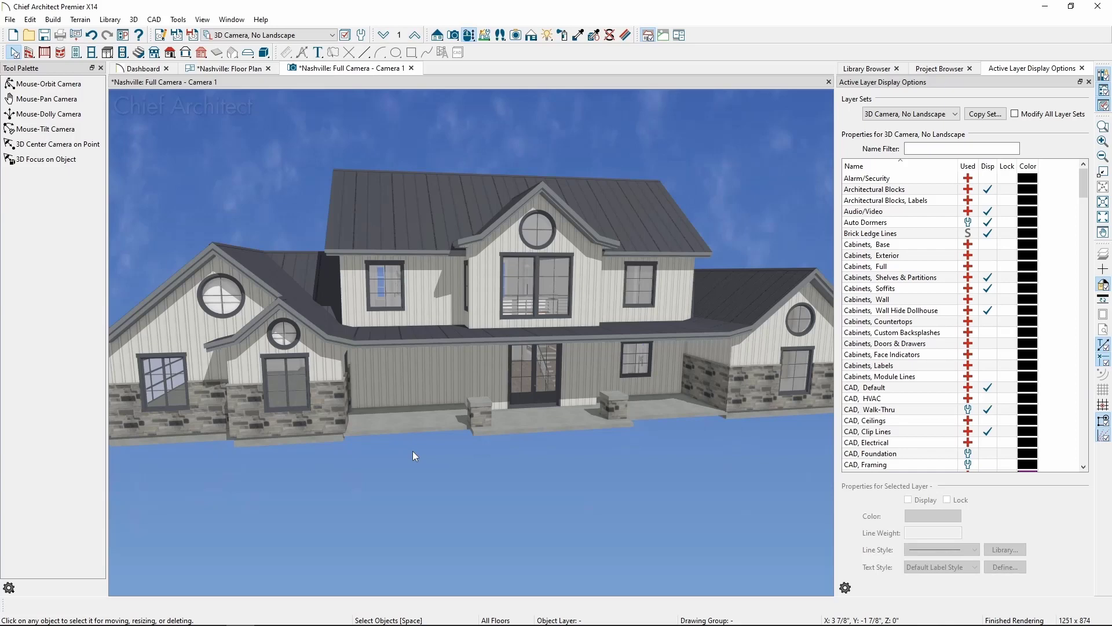
mouse_move(410, 457)
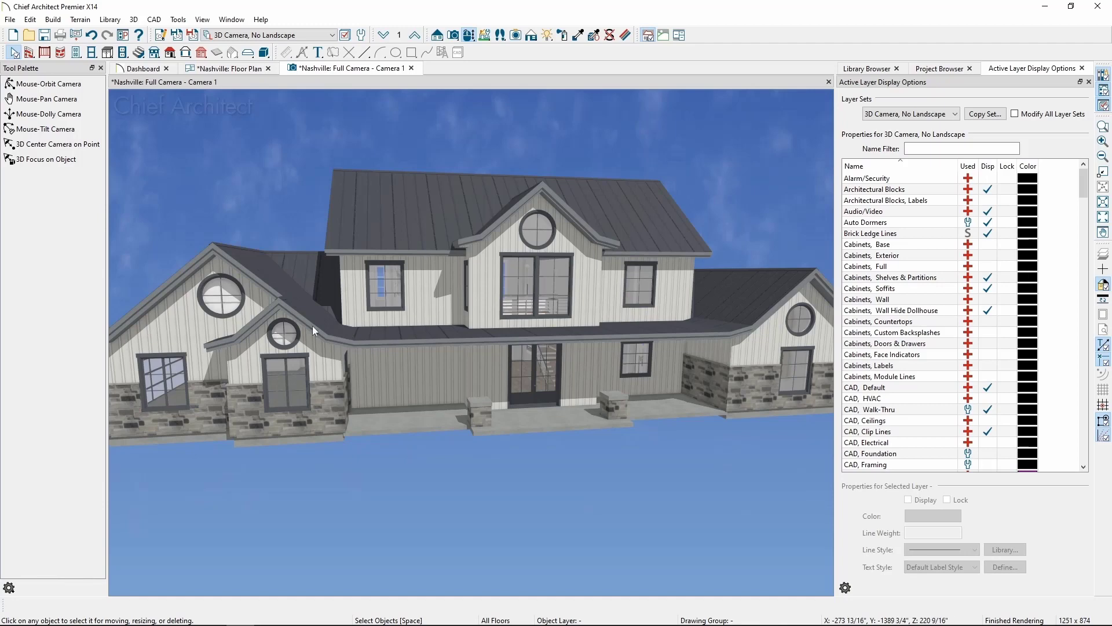
Select the first-floor window left of the front door in the 3D camera view.
left_click(469, 33)
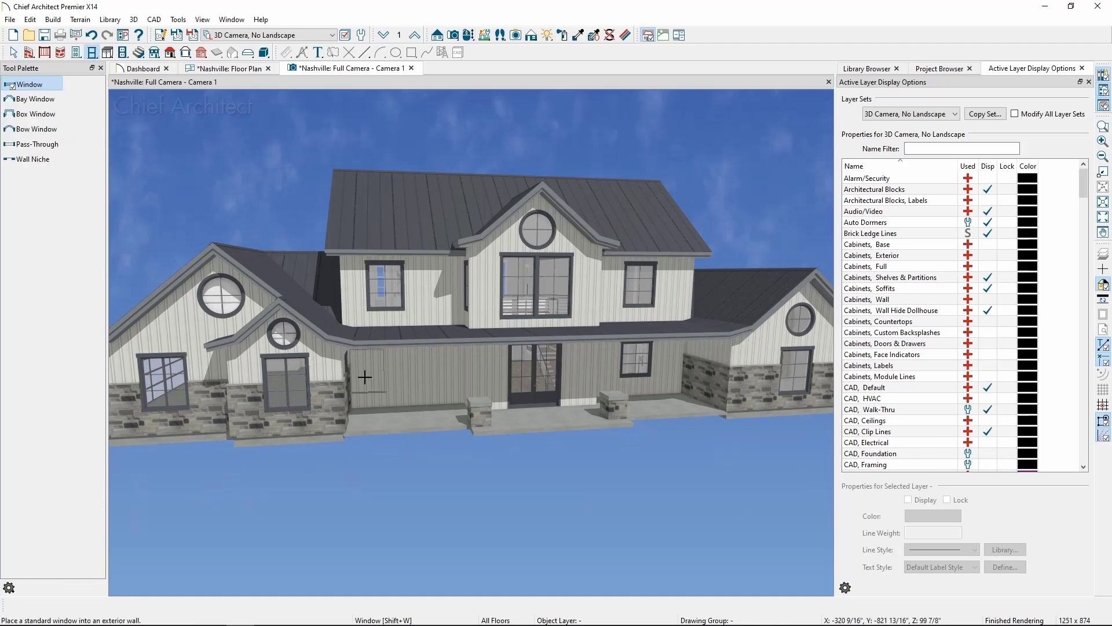
left_click(391, 380)
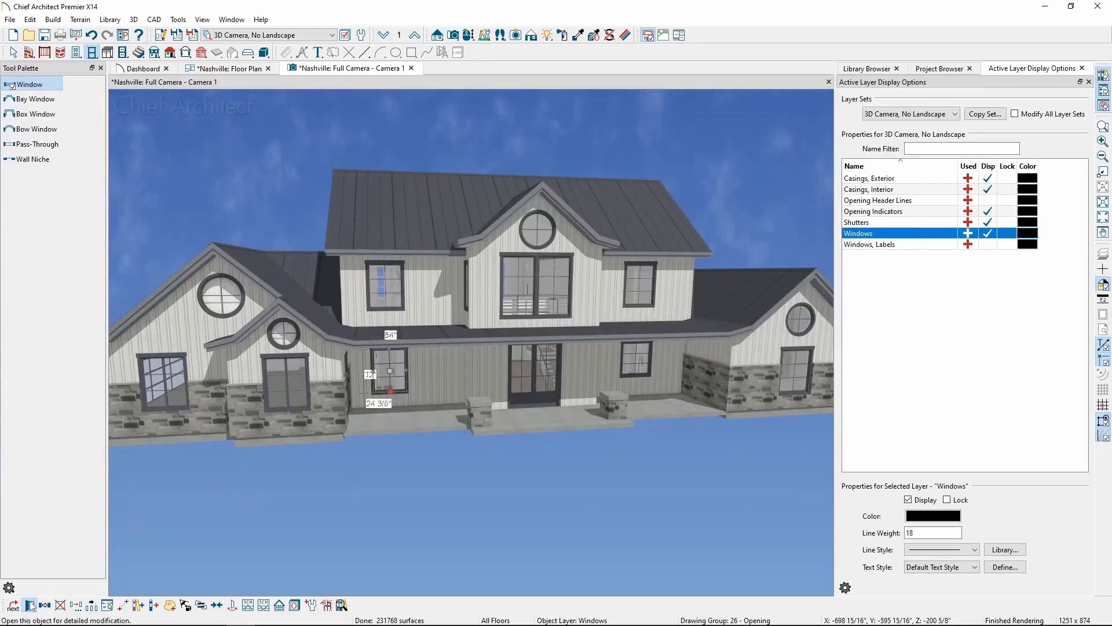
In the window's specification, set type Double Casement and width 48 inches.
double_click(389, 371)
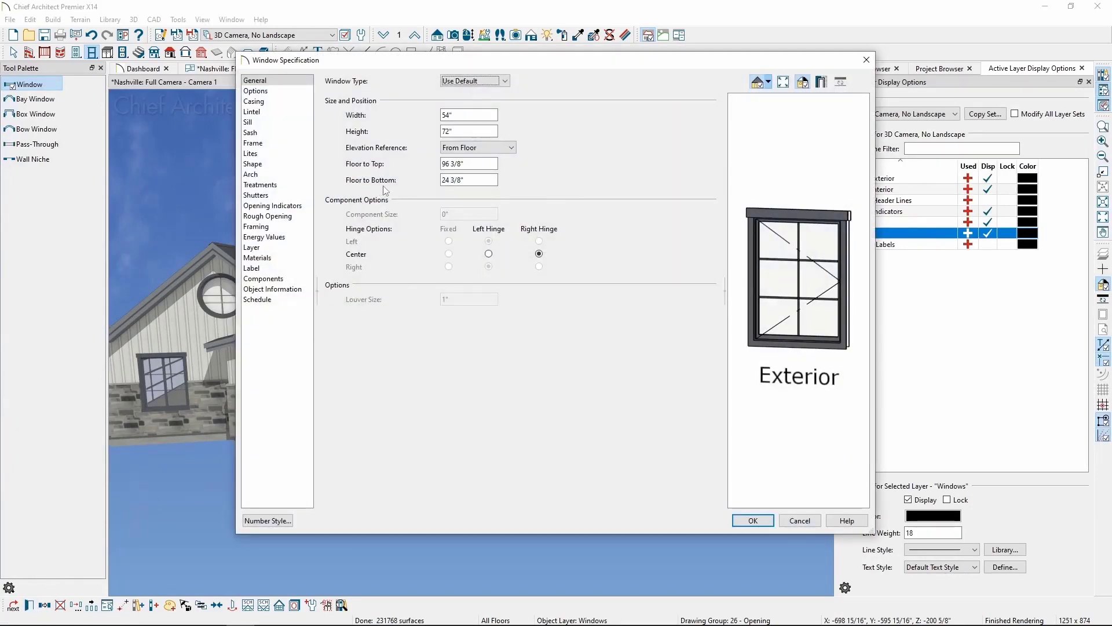
left_click(504, 80)
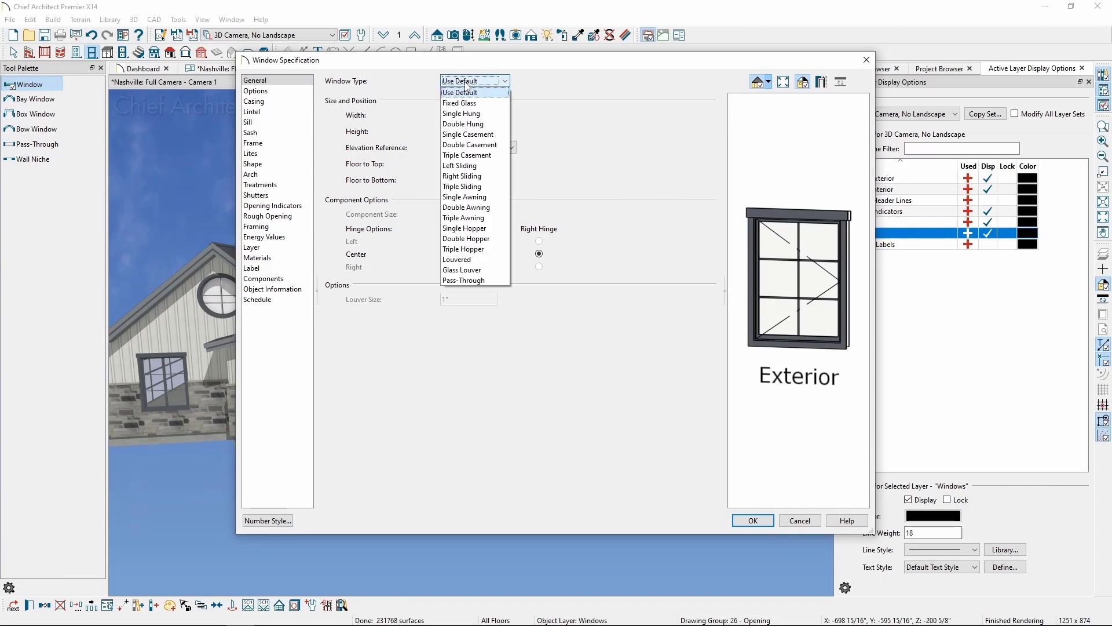
left_click(469, 144)
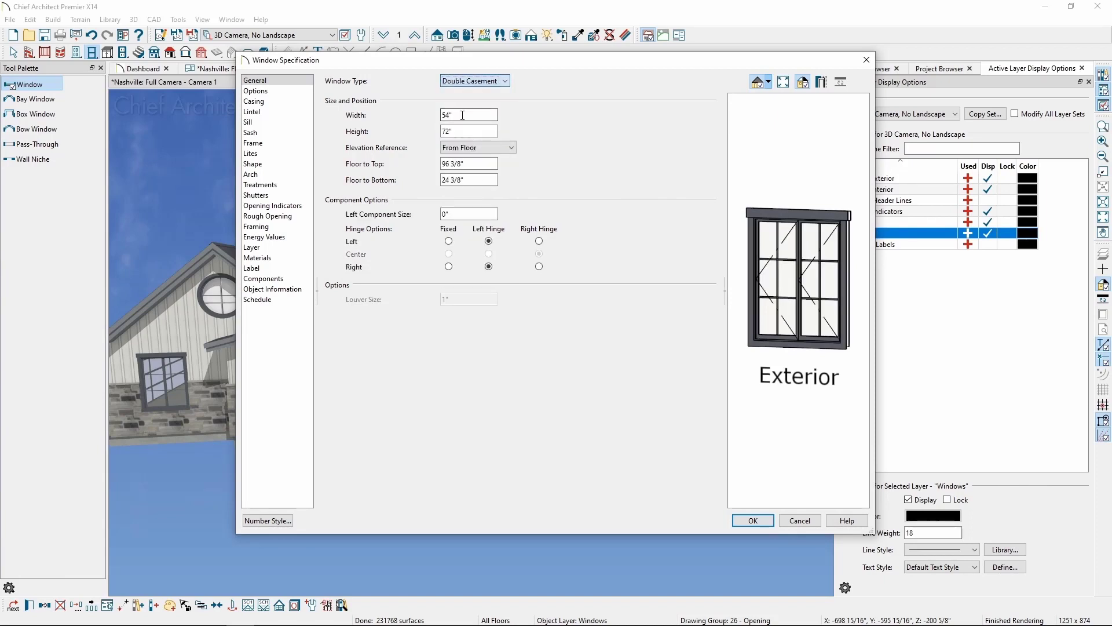
type("48")
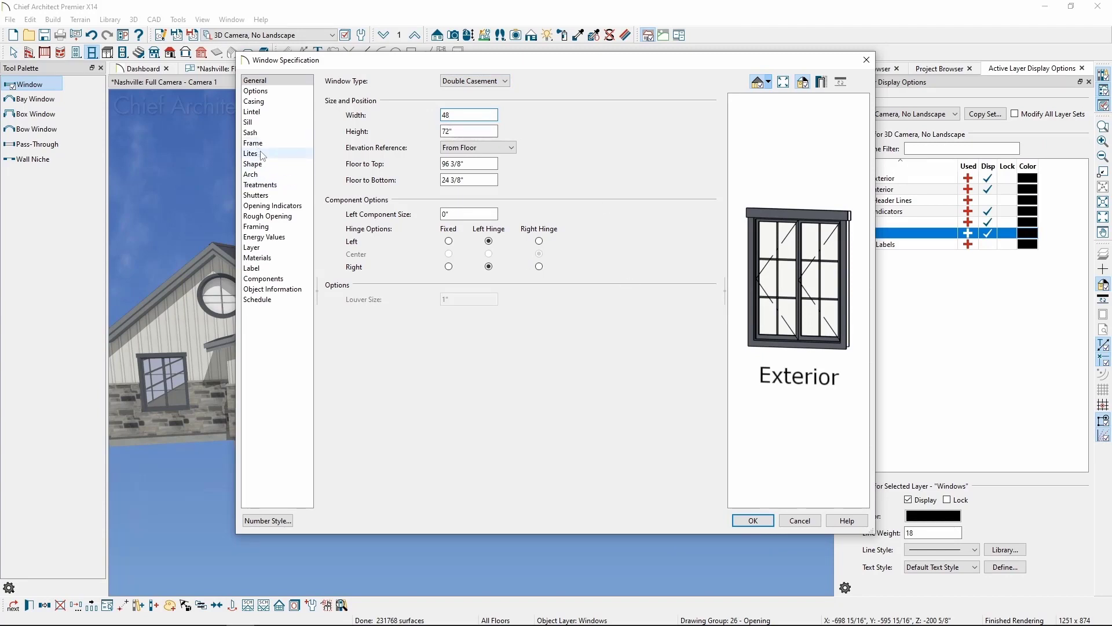
Set Lites Vertical to 1 for undivided sashes and confirm the window changes.
left_click(252, 154)
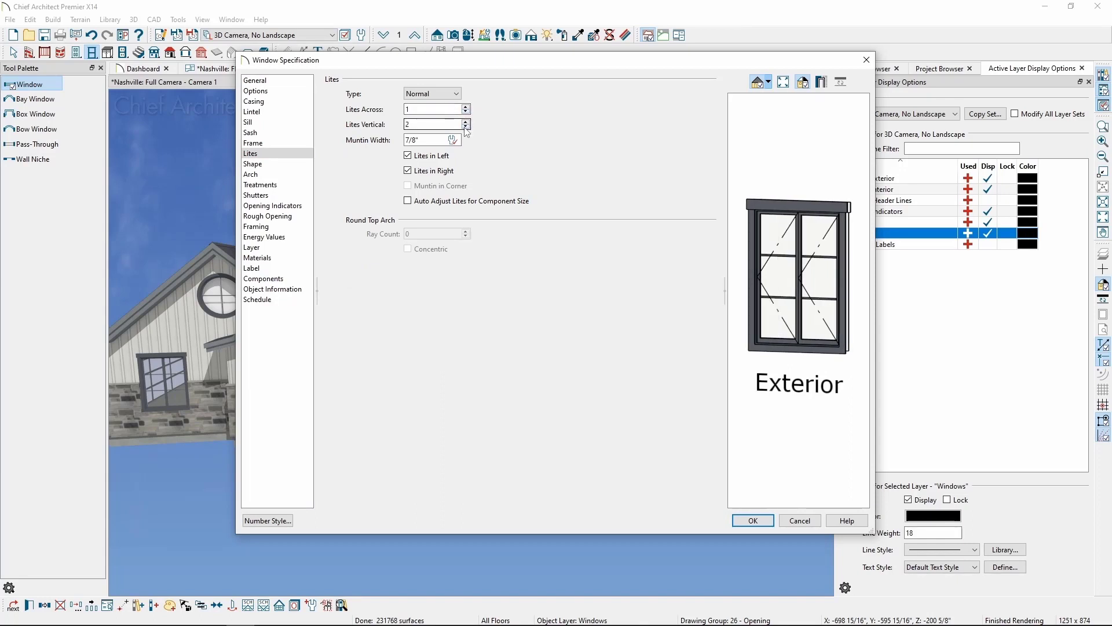
left_click(466, 128)
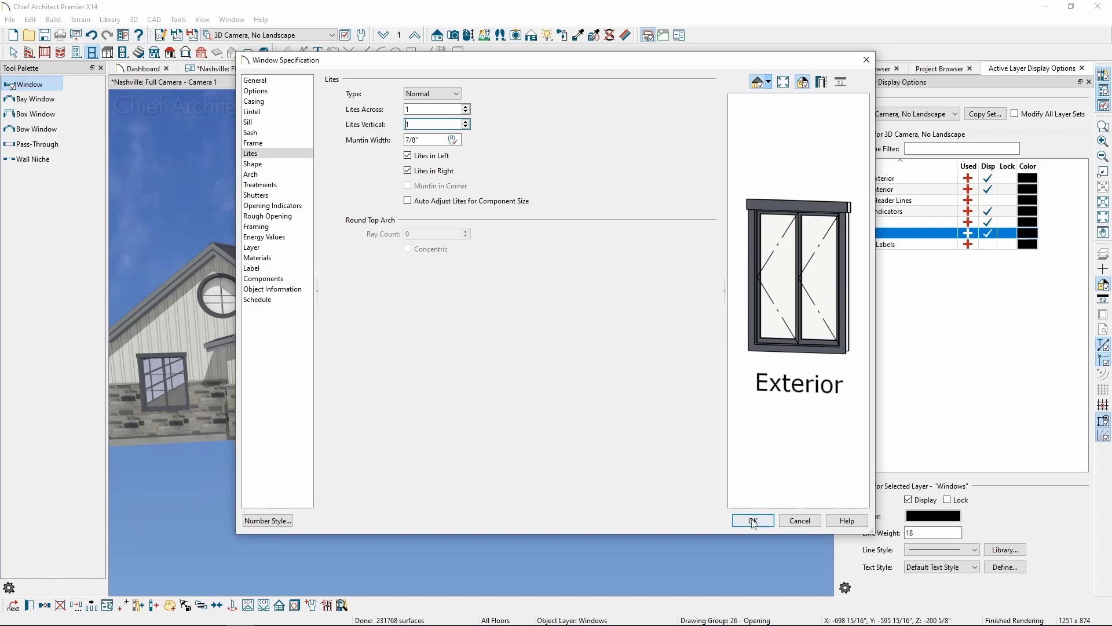
left_click(753, 521)
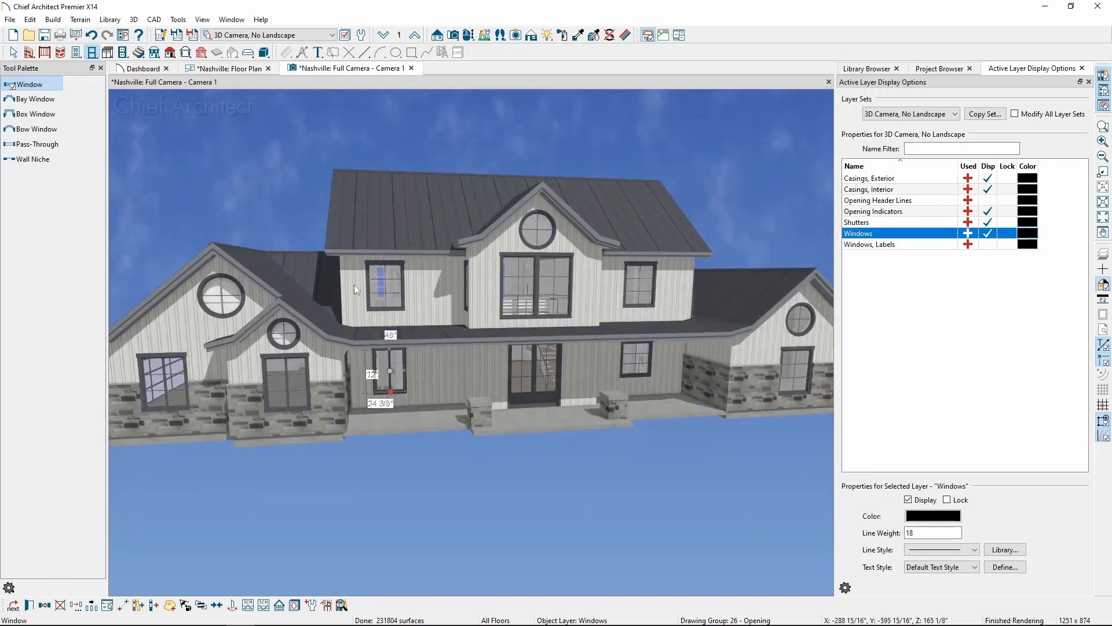
Activate the Object Eyedropper from Tools > Object Painter.
left_click(177, 20)
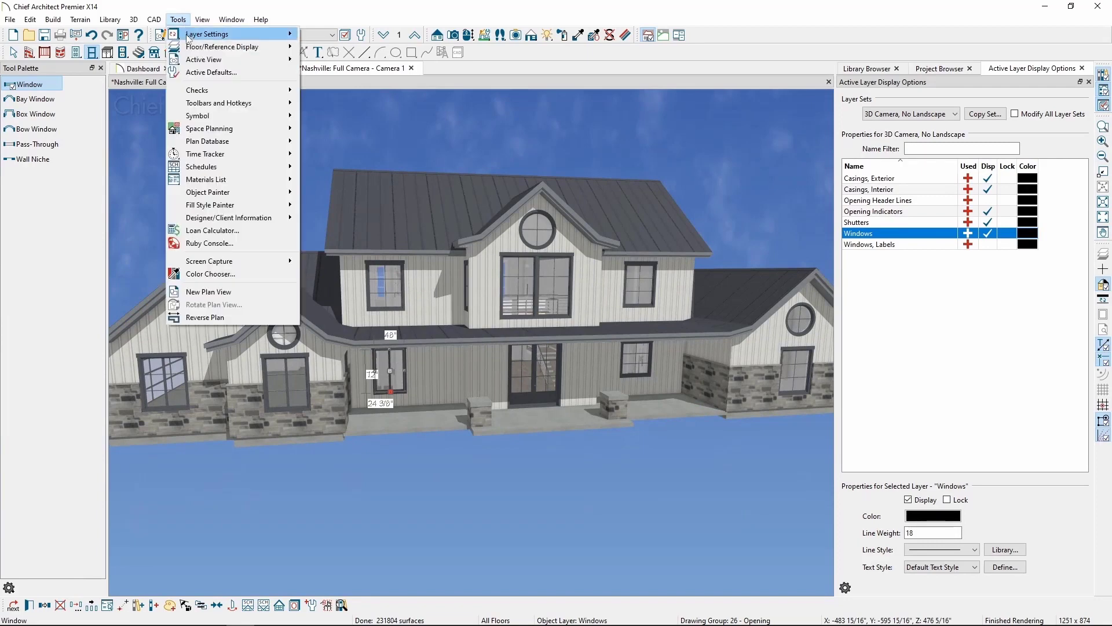
mouse_move(208, 191)
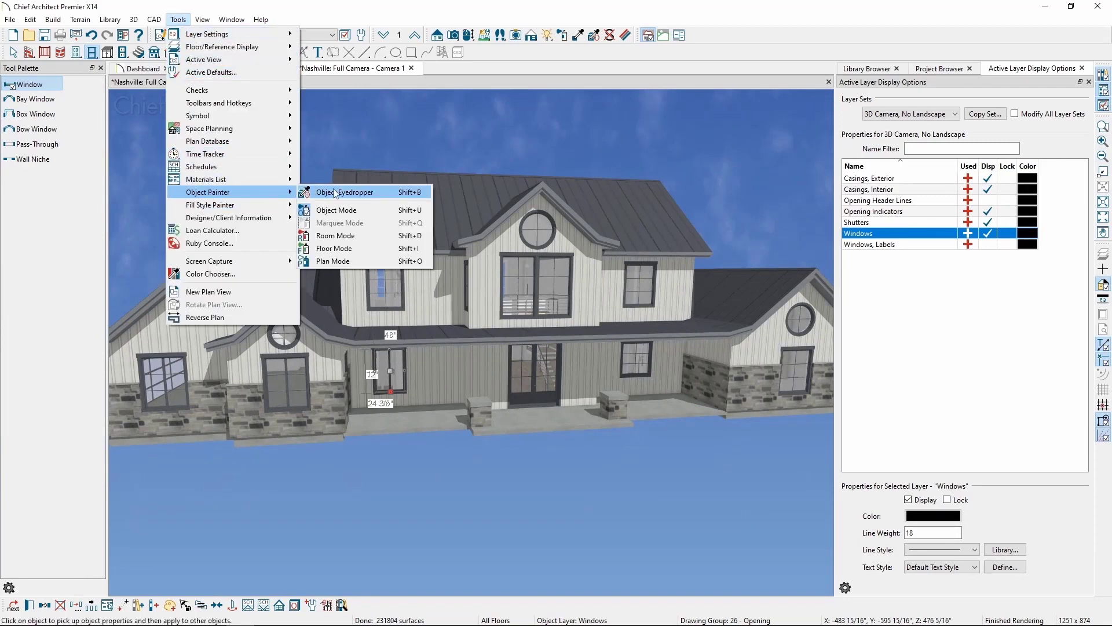
left_click(345, 192)
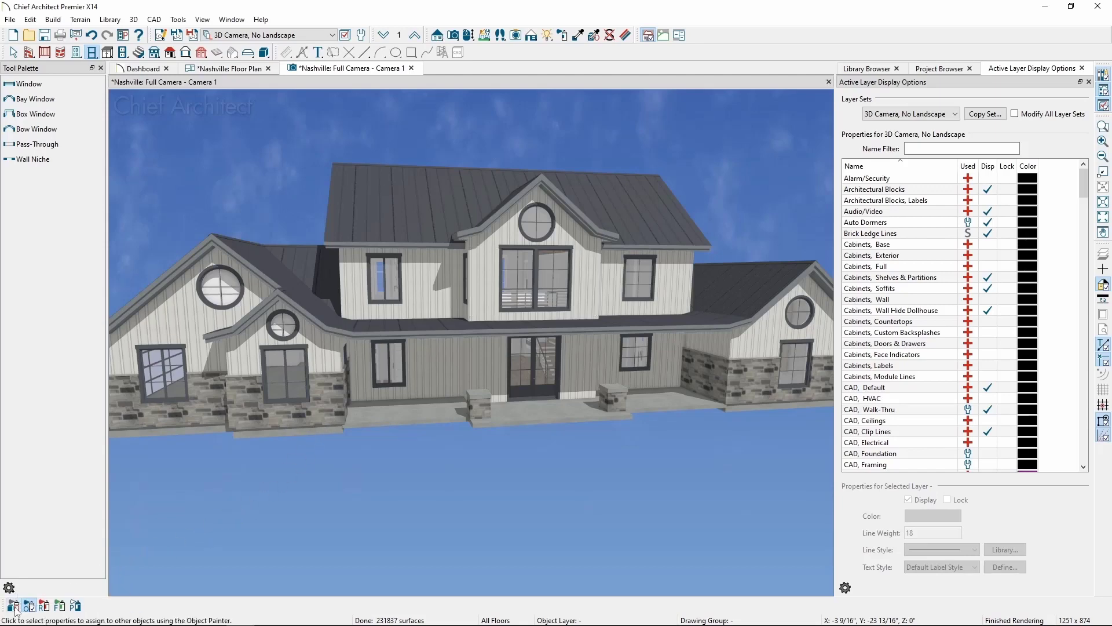
Pick up the modified window's properties and exclude Width from the copied set.
left_click(14, 608)
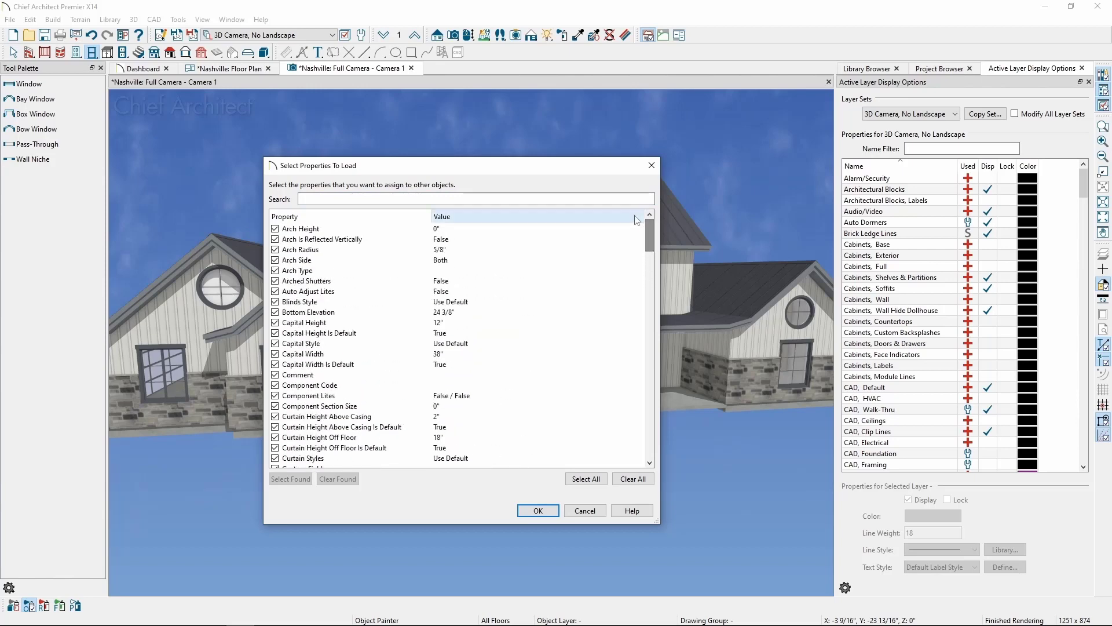
type("width")
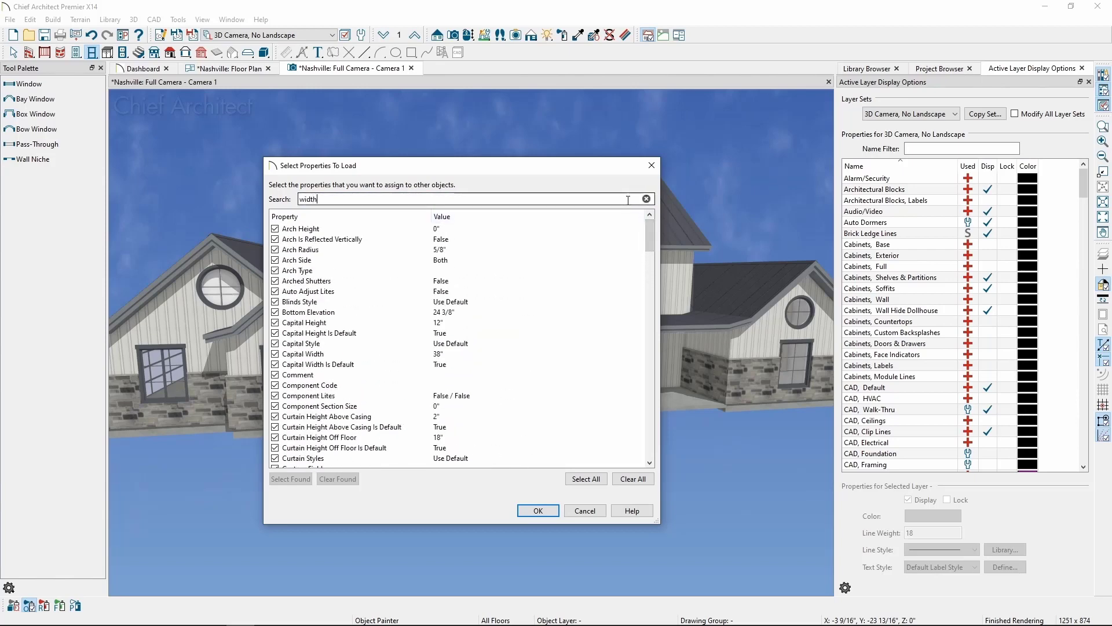
scroll("down", 3)
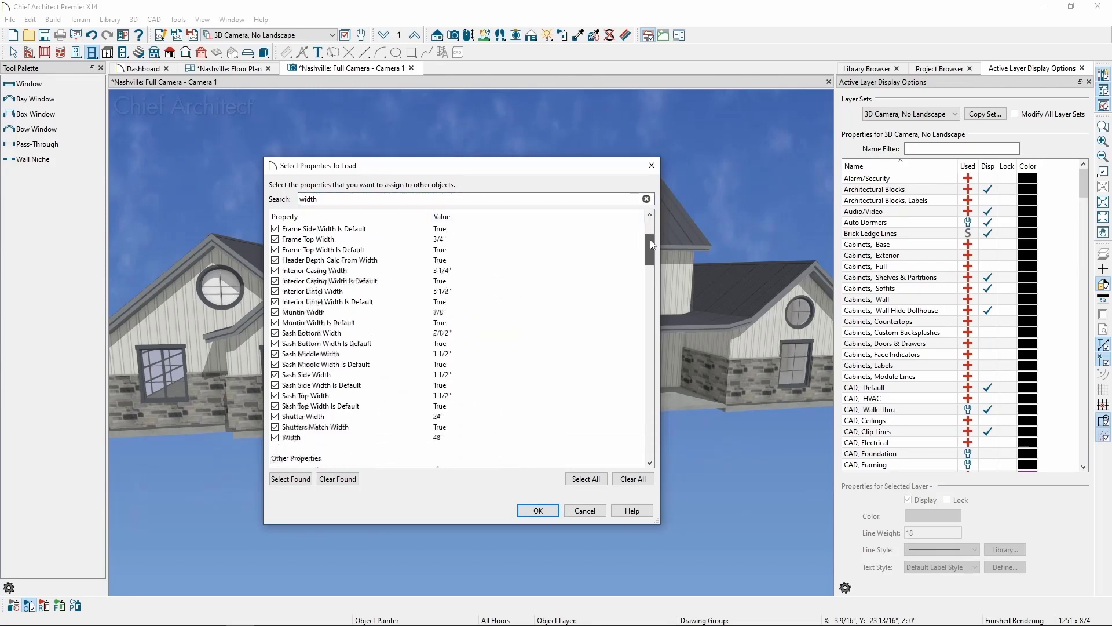
scroll("down", 3)
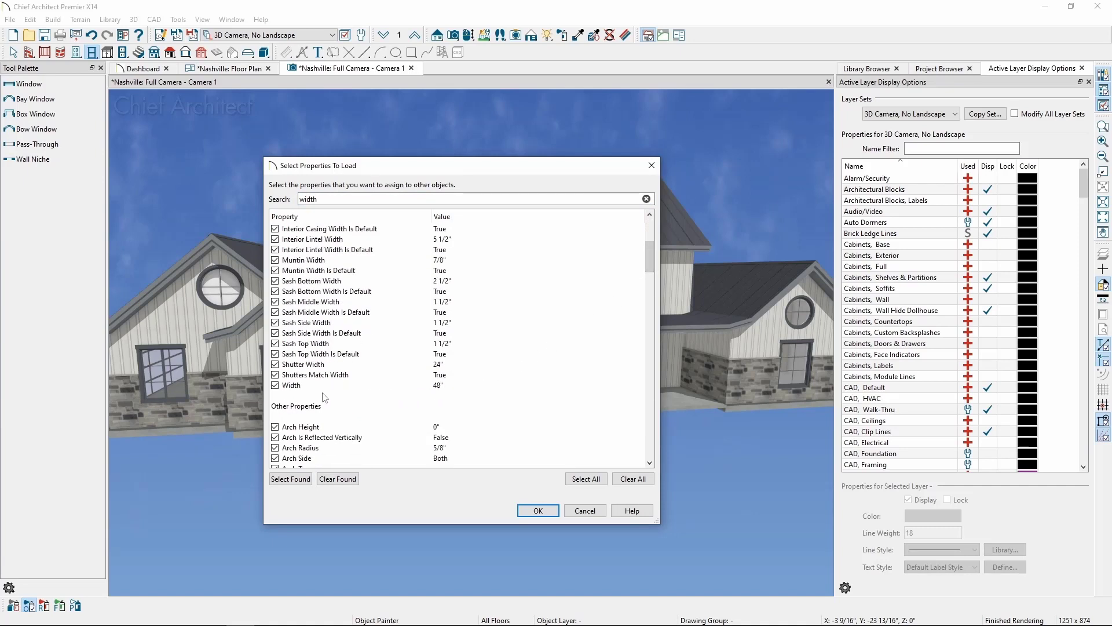
left_click(276, 385)
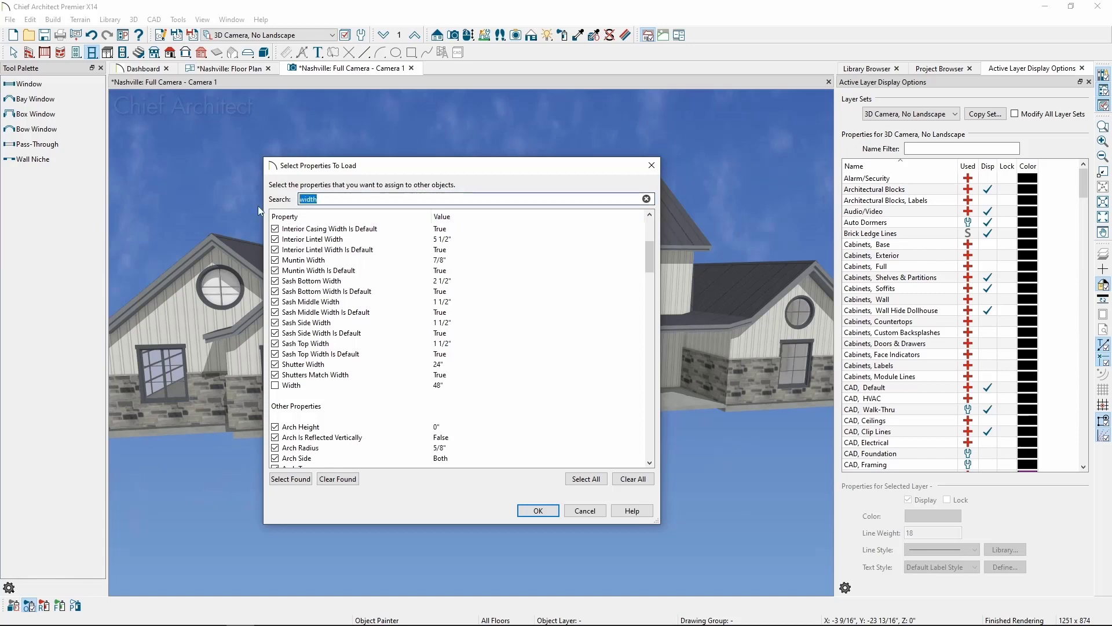
Exclude Type as well and load the remaining properties into the painter.
type("type")
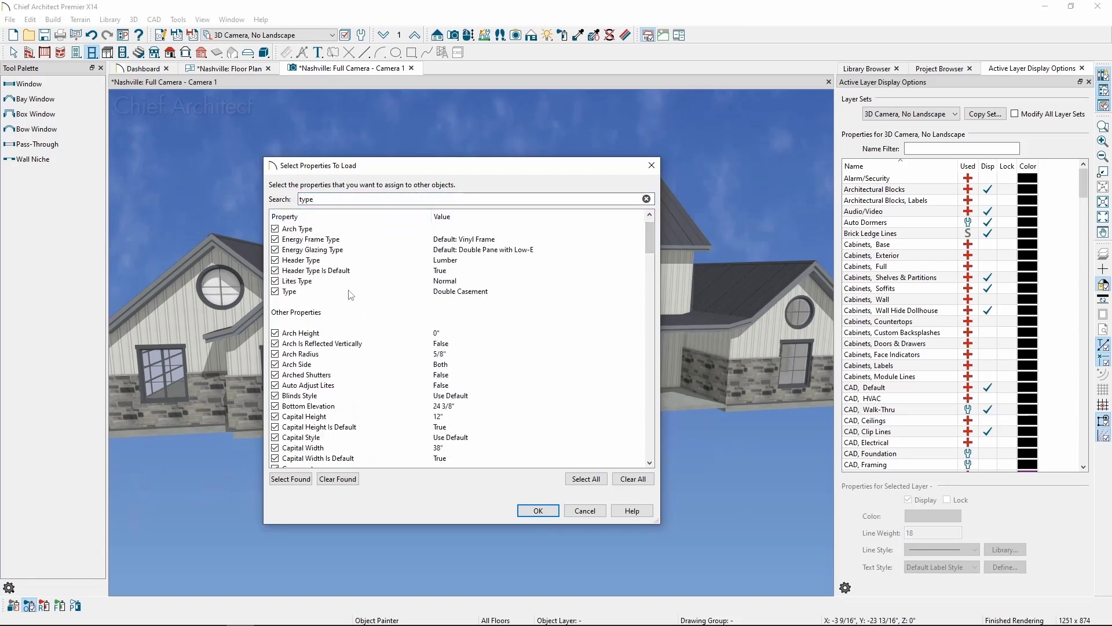
left_click(276, 292)
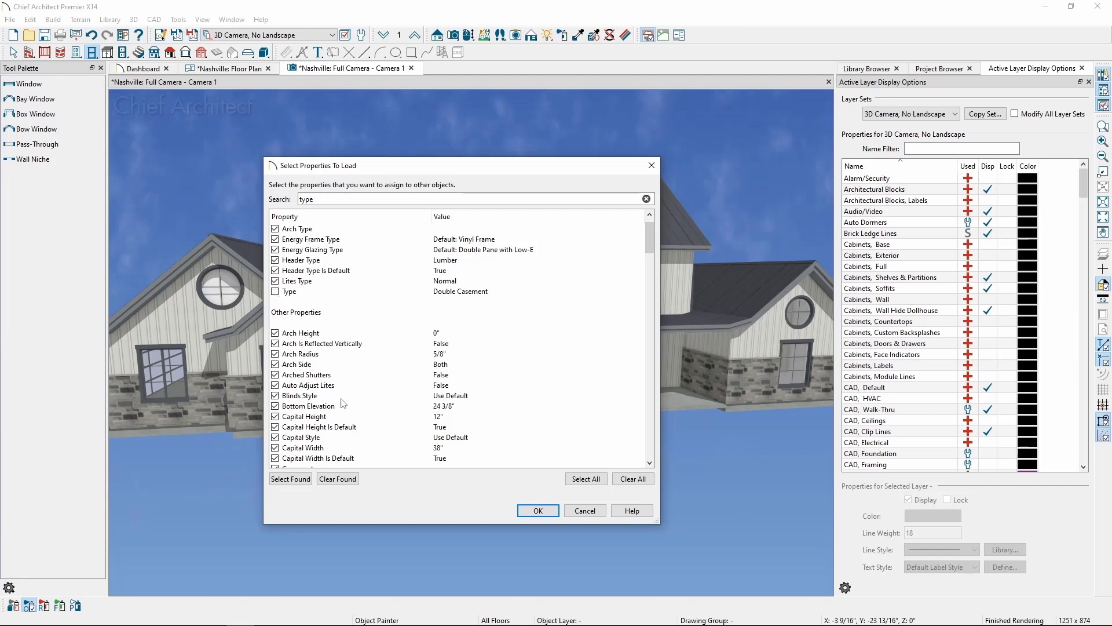
left_click(536, 510)
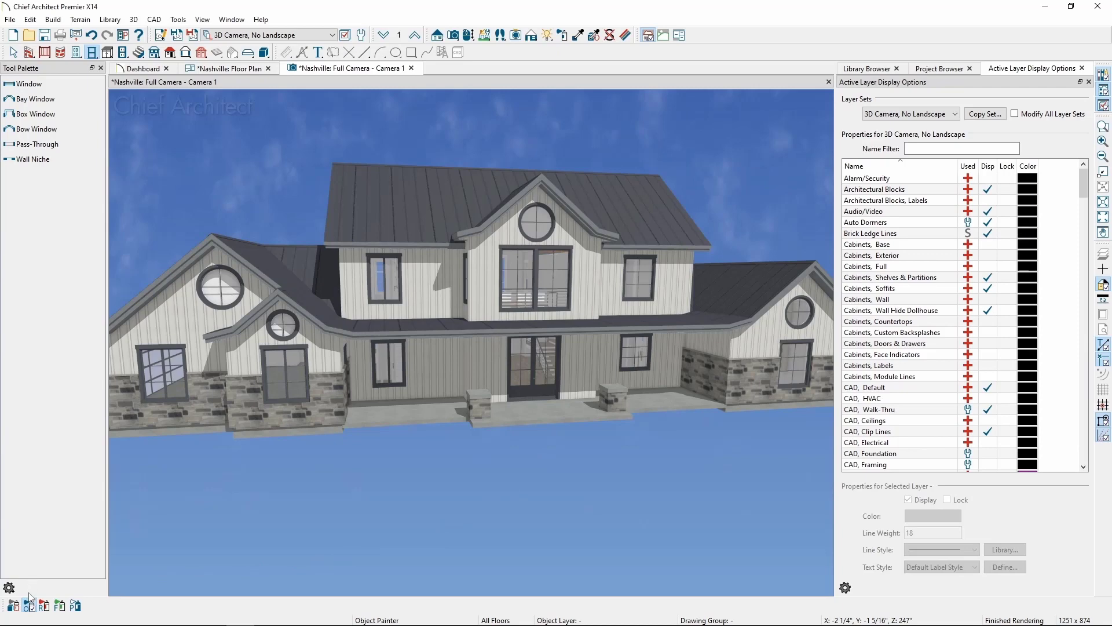
mouse_move(27, 605)
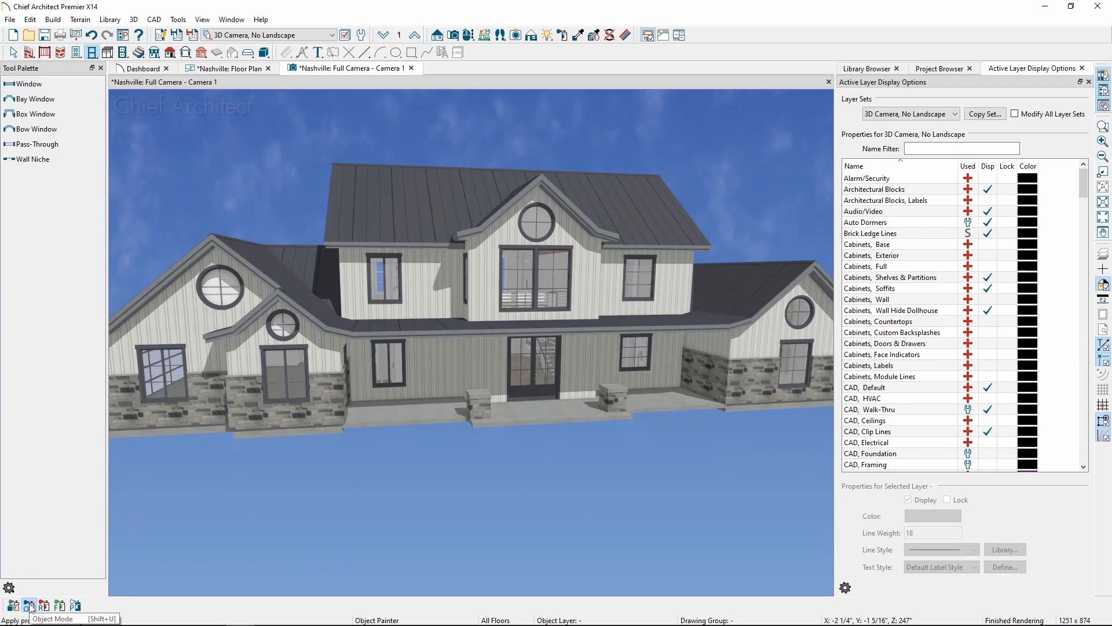
mouse_move(45, 605)
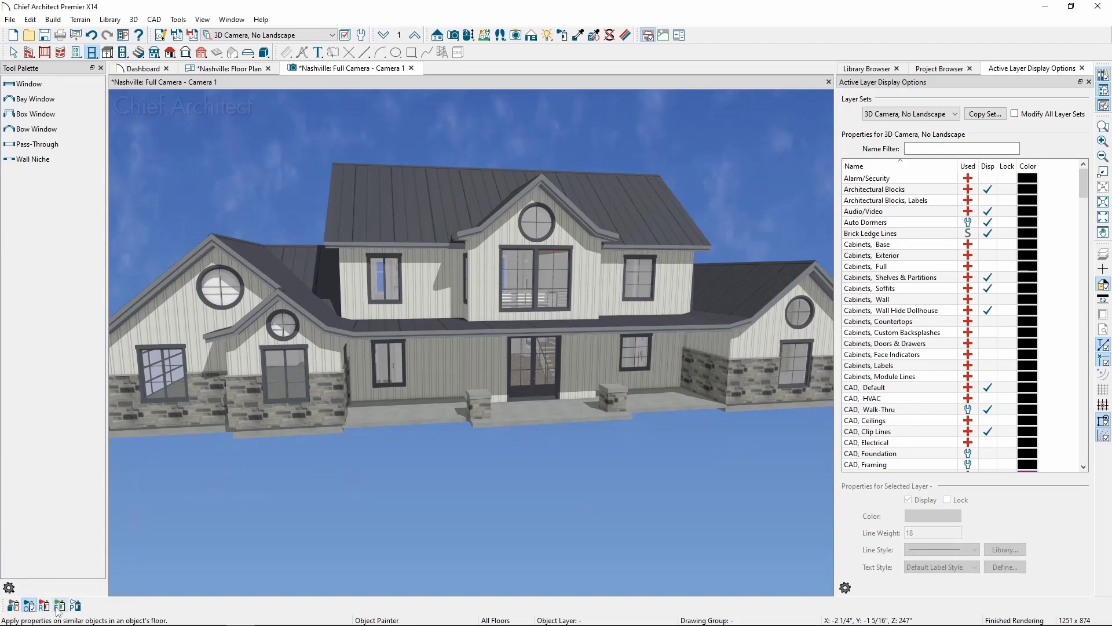
mouse_move(60, 606)
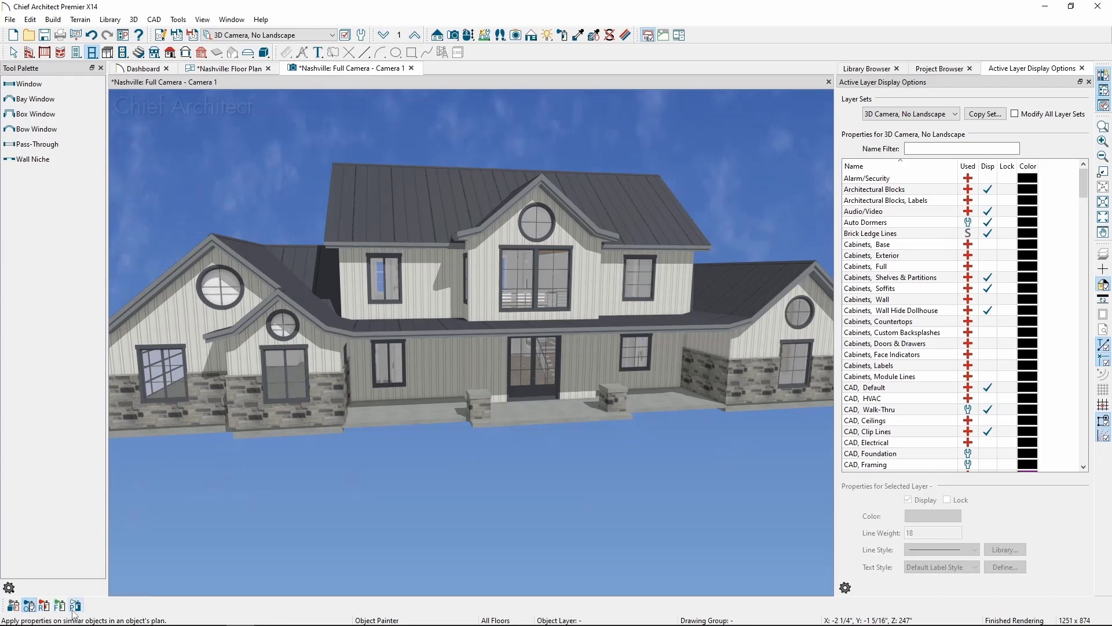
mouse_move(76, 607)
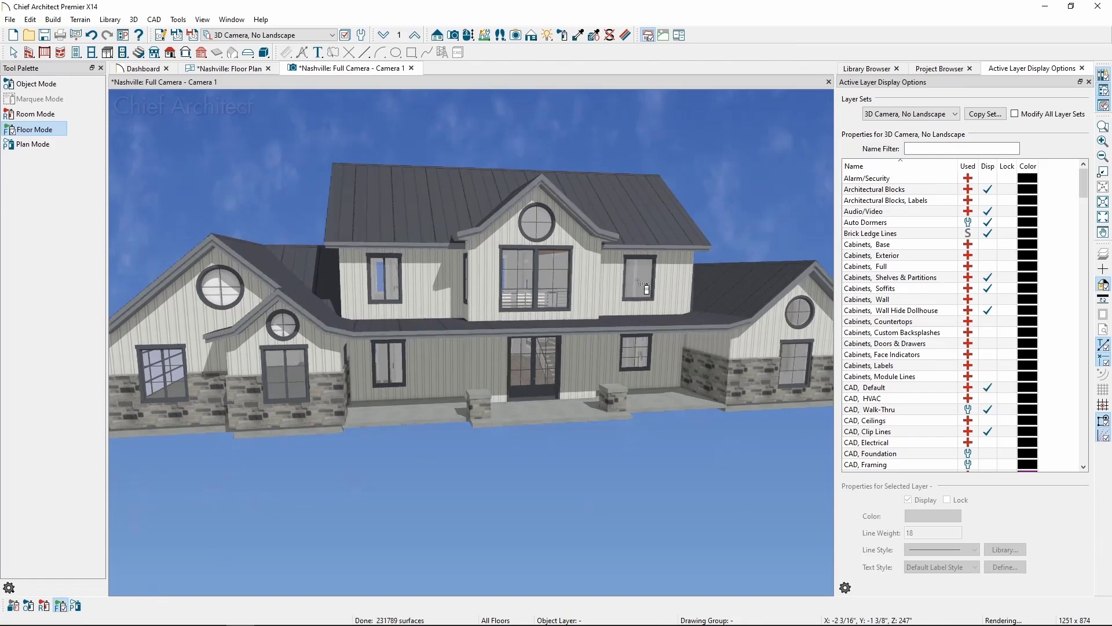
Paint the loaded properties onto a second-floor window to update similar windows there.
left_click(528, 284)
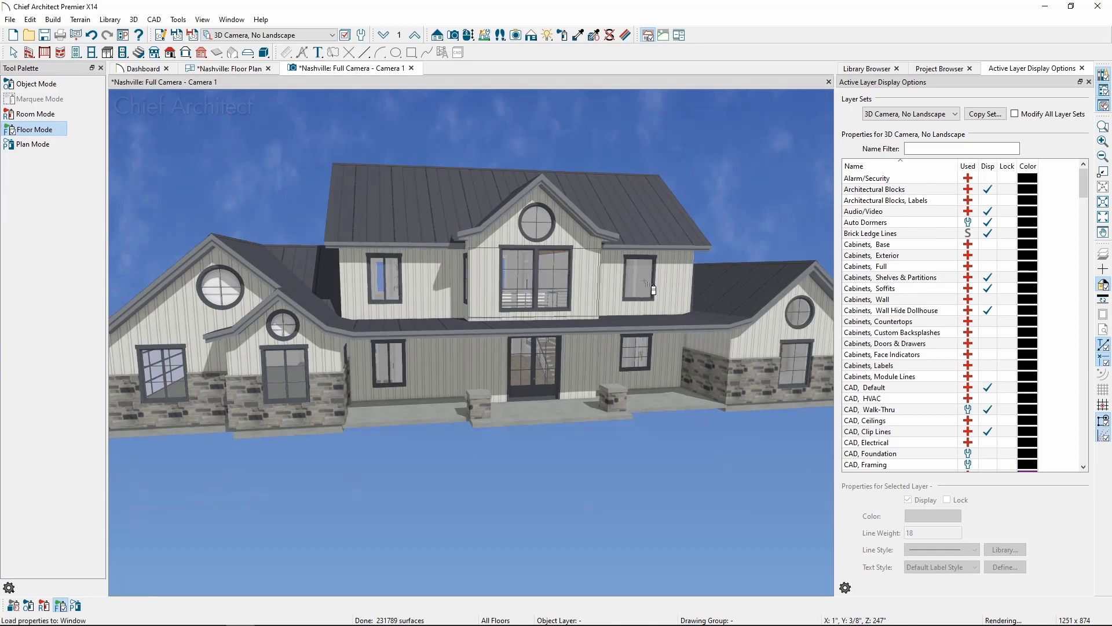